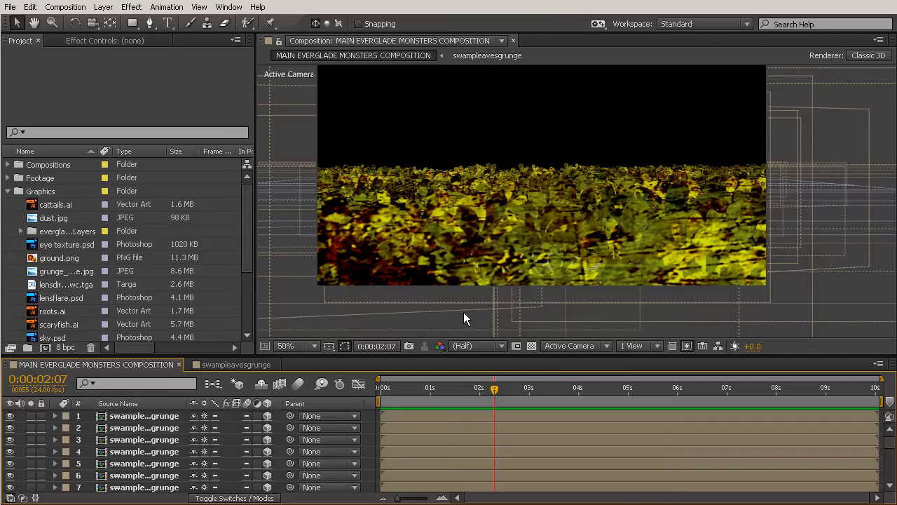
Step: Add a Two-Node 50mm camera layer, Camera 1, through Layer > New > Camera
click(95, 7)
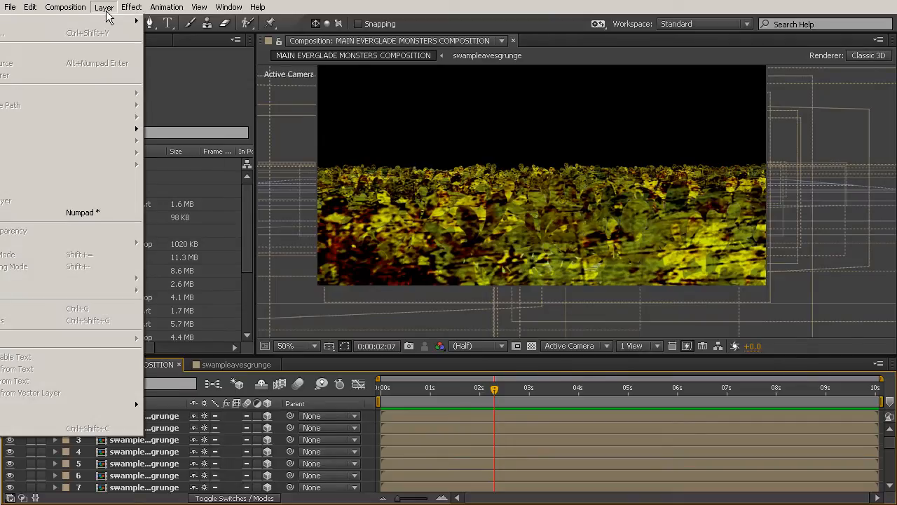
click(109, 9)
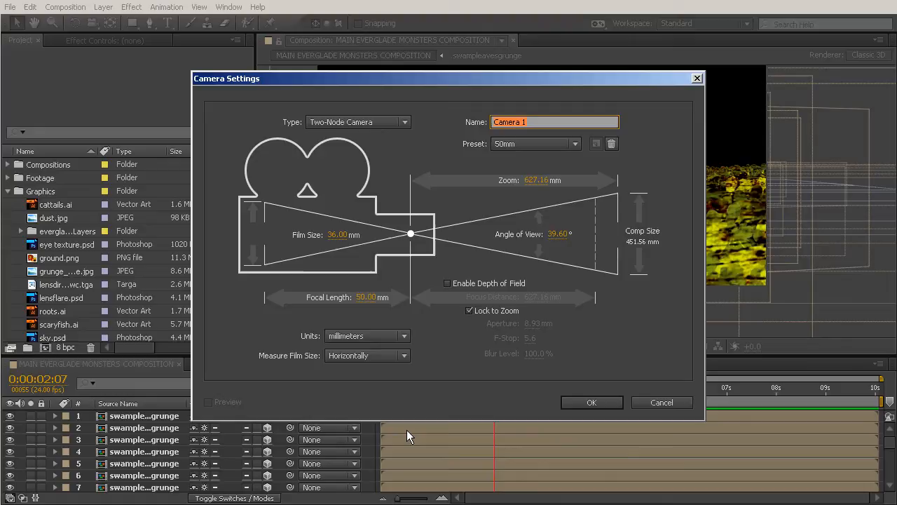
mouse_move(524, 367)
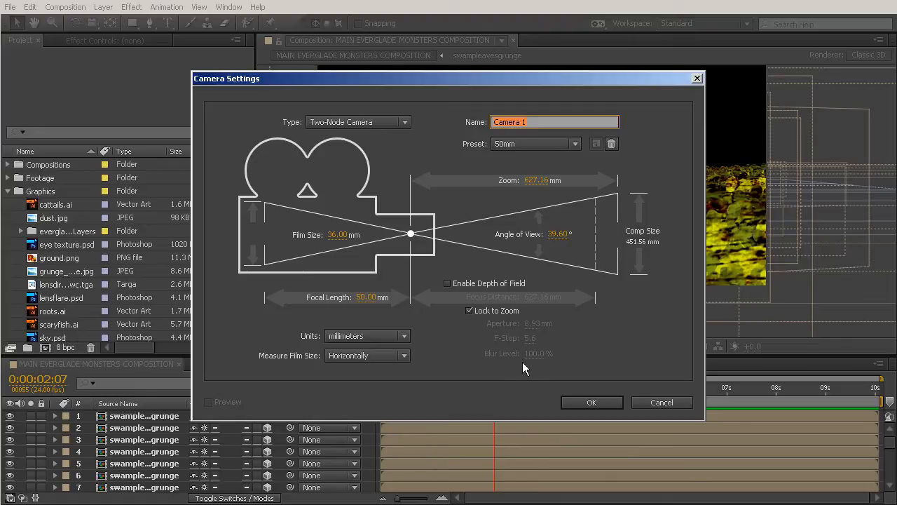
mouse_move(586, 382)
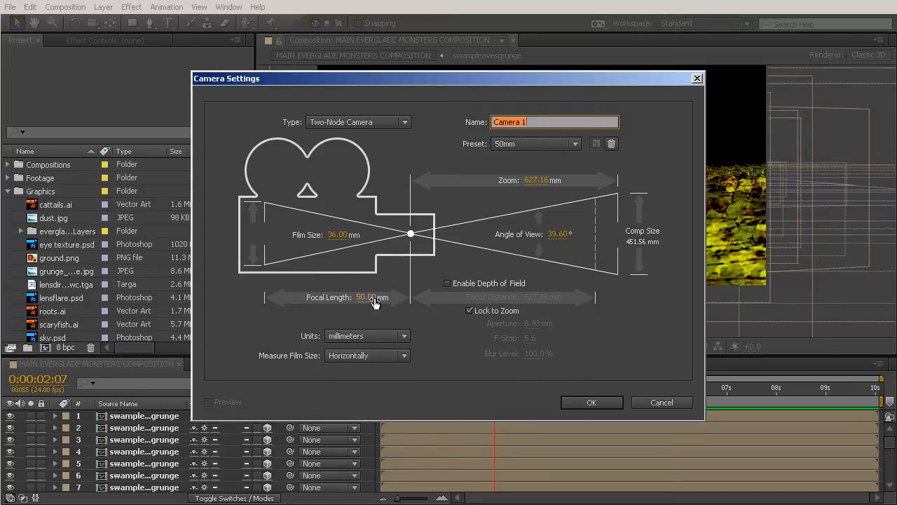
mouse_move(419, 336)
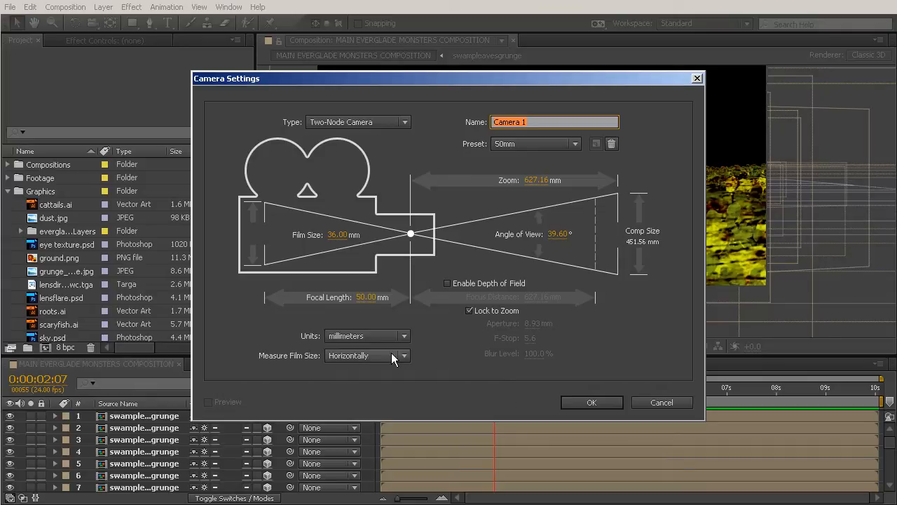
mouse_move(363, 302)
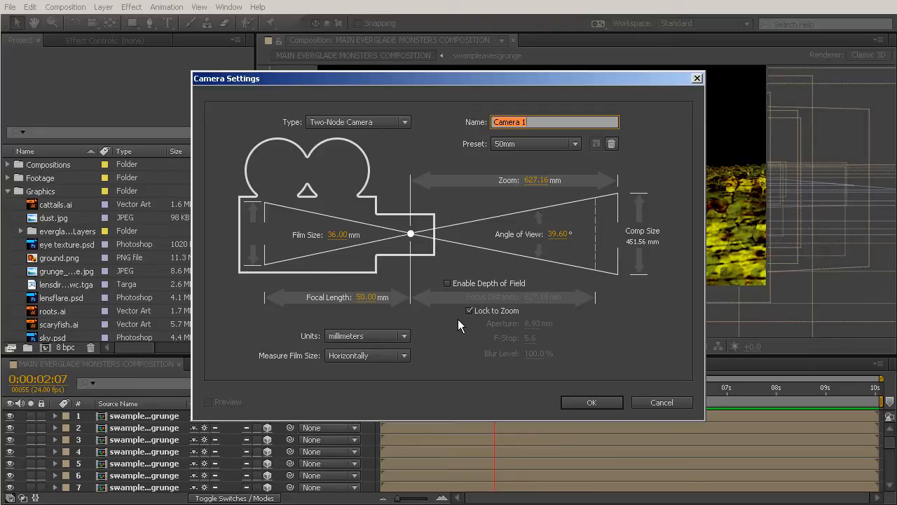
mouse_move(458, 363)
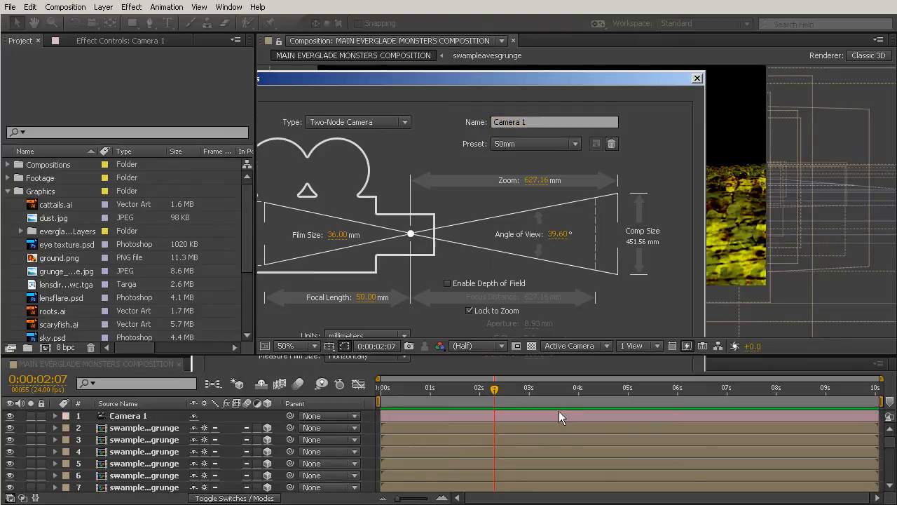
Step: Orbit Camera 1 across the plant rows and move it below the swamp plant layers
click(697, 77)
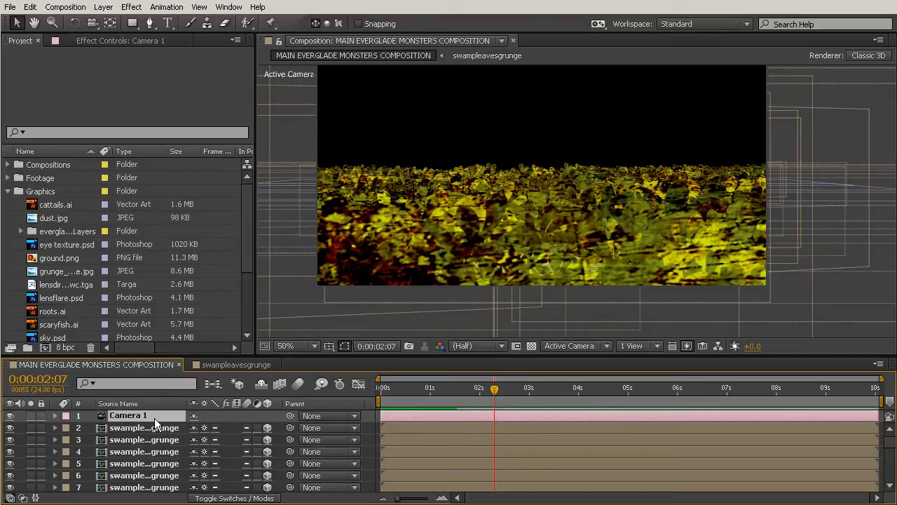
mouse_move(588, 352)
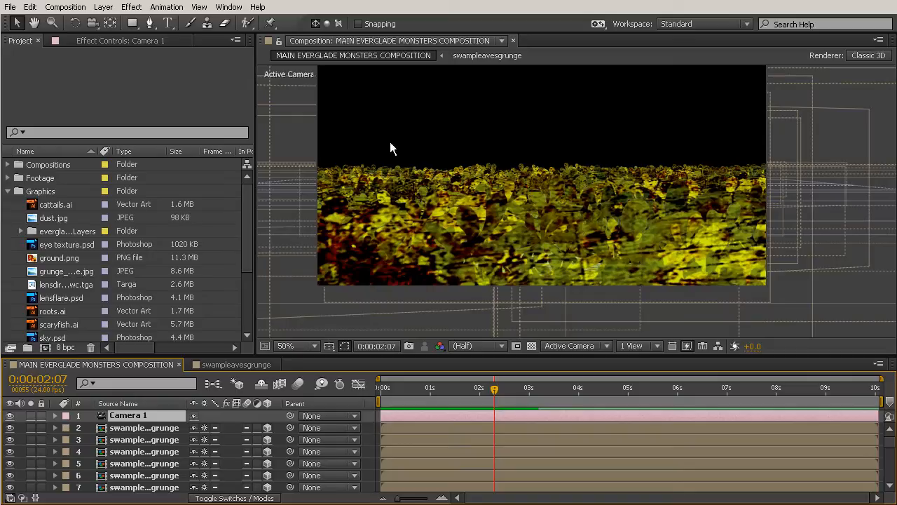
mouse_move(92, 25)
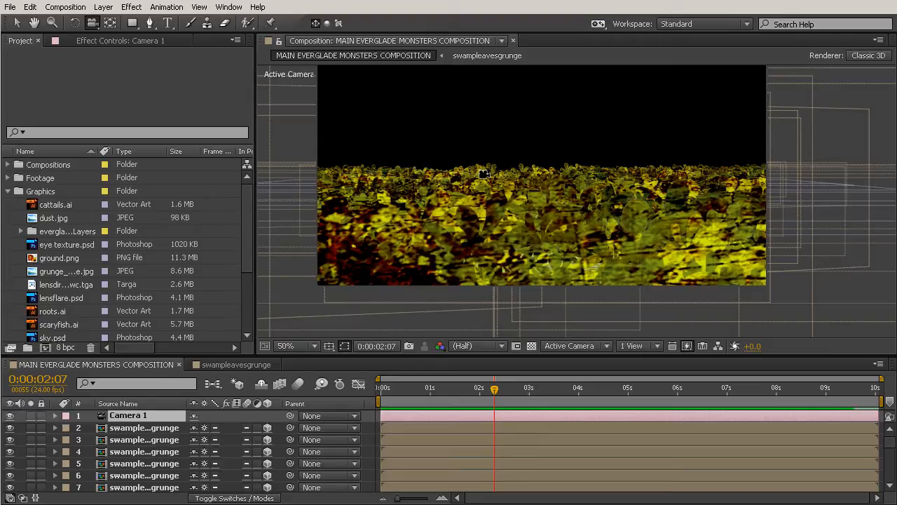
mouse_move(479, 166)
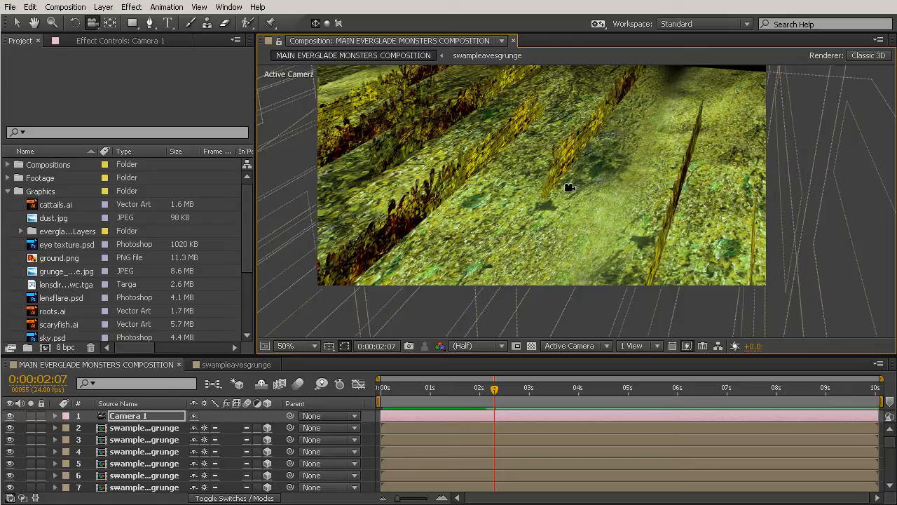
mouse_move(448, 174)
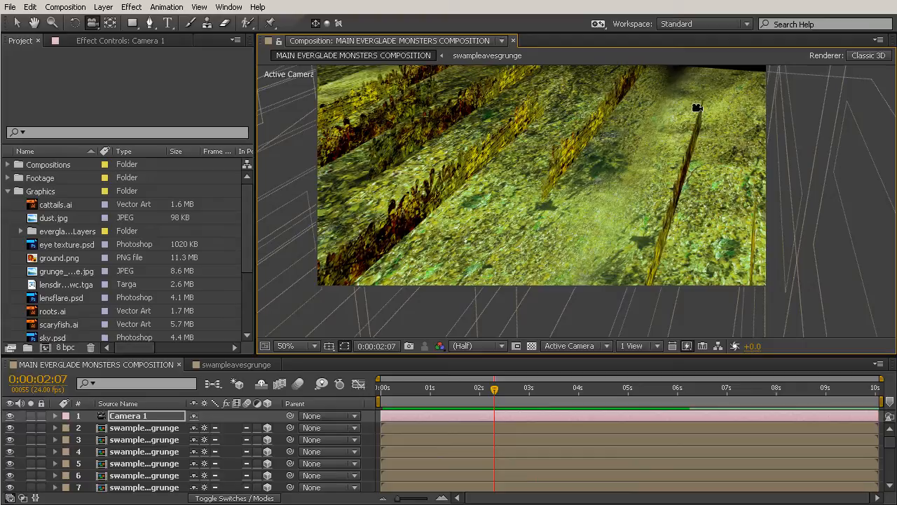
mouse_move(603, 170)
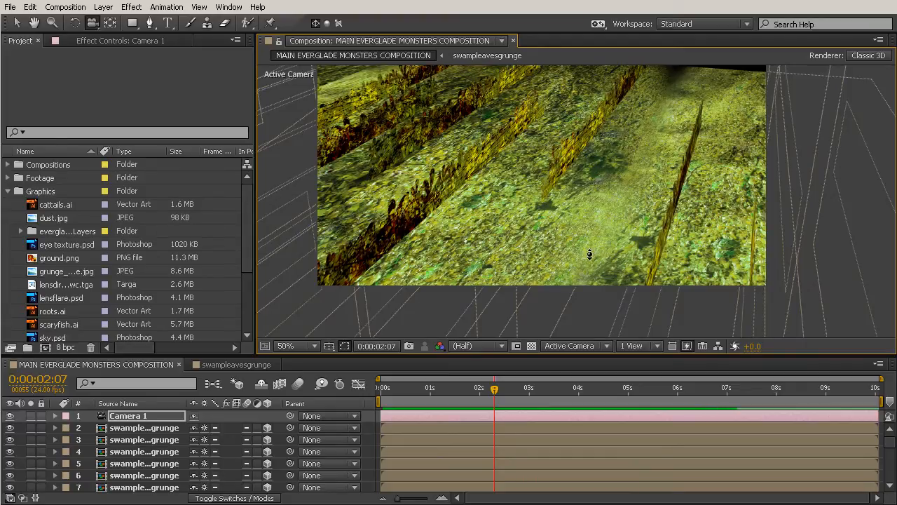
drag(589, 255, 645, 211)
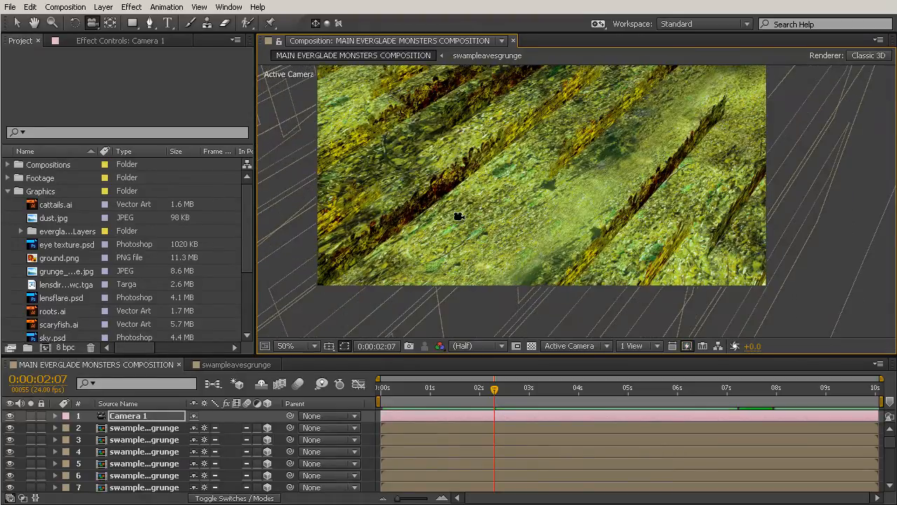
drag(459, 216, 422, 179)
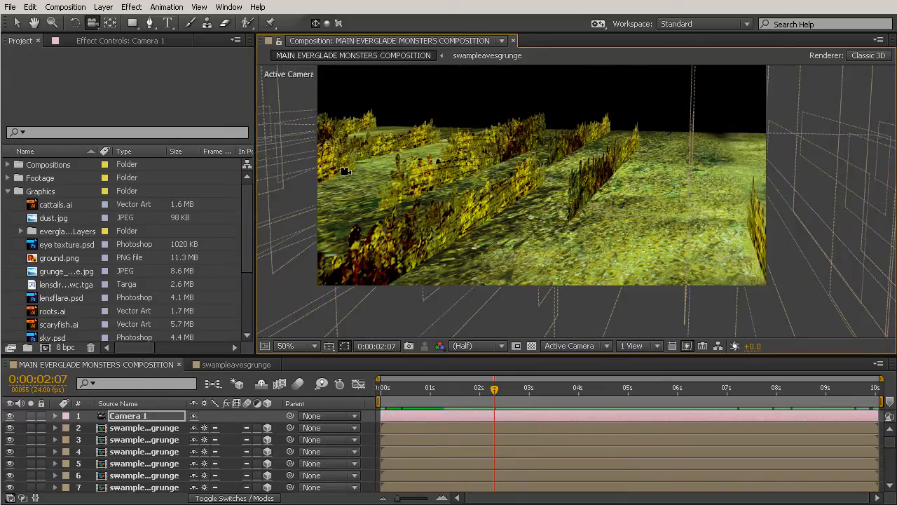
drag(344, 172, 373, 194)
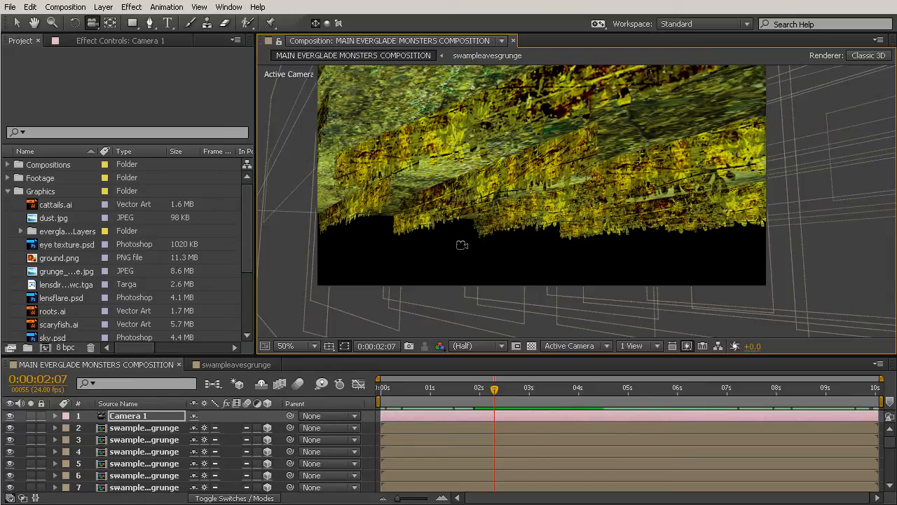
mouse_move(457, 256)
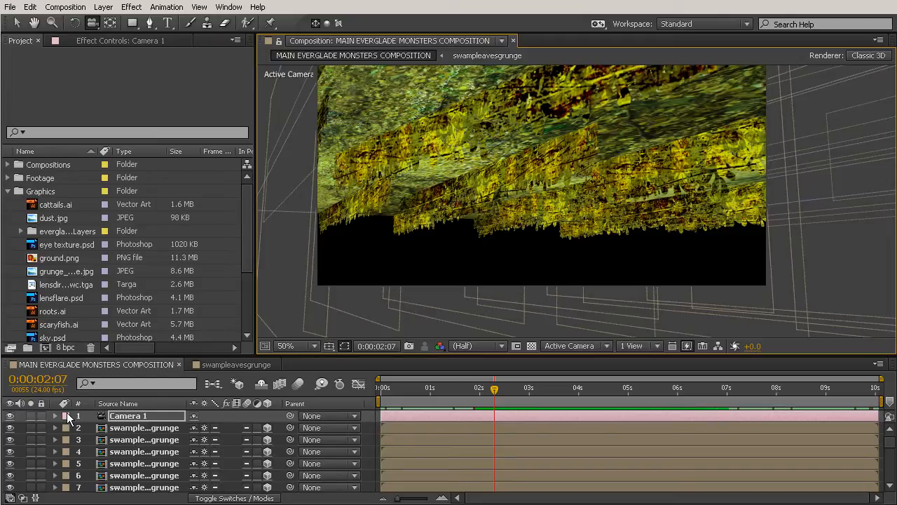
Step: Expand Camera 1's properties and start adding Null 1 from the Layer menu
click(55, 430)
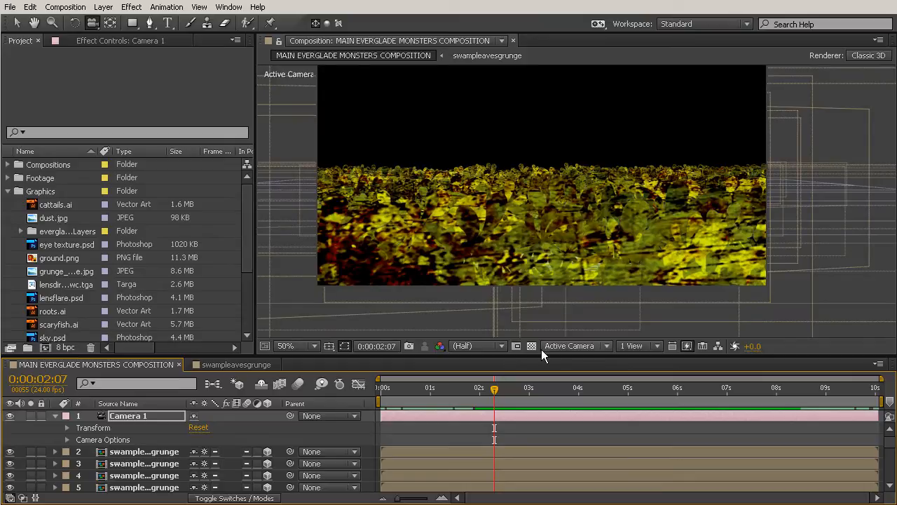
mouse_move(544, 354)
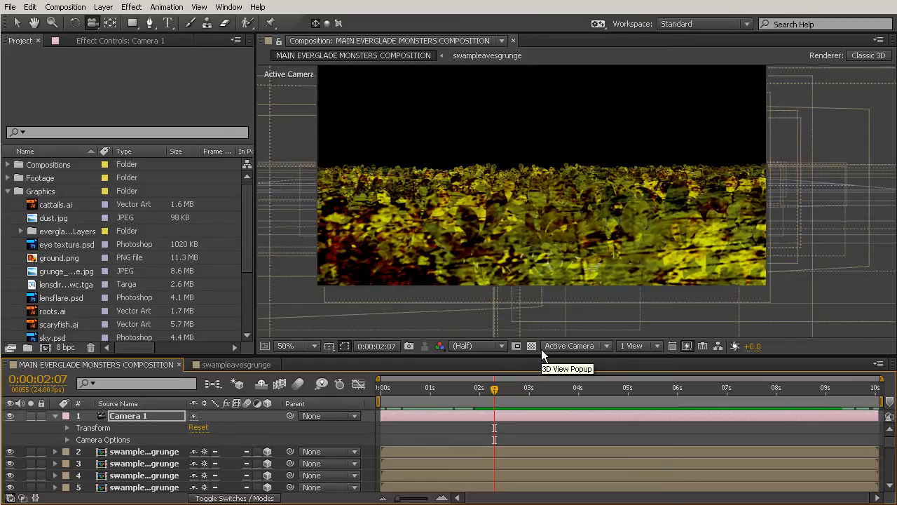
click(101, 7)
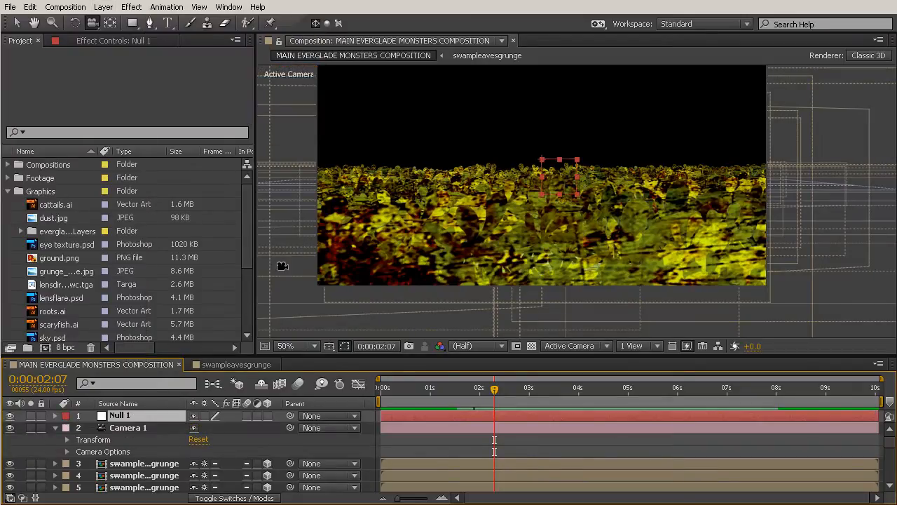
mouse_move(305, 347)
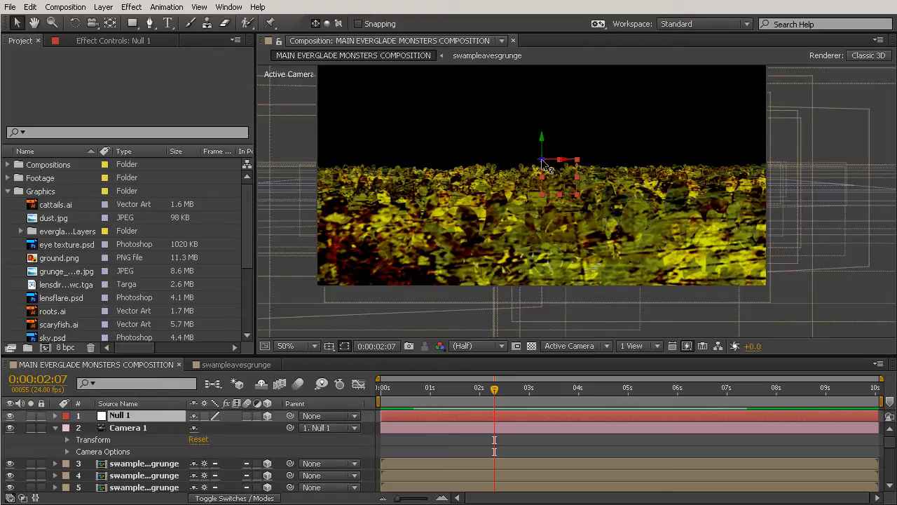
mouse_move(331, 174)
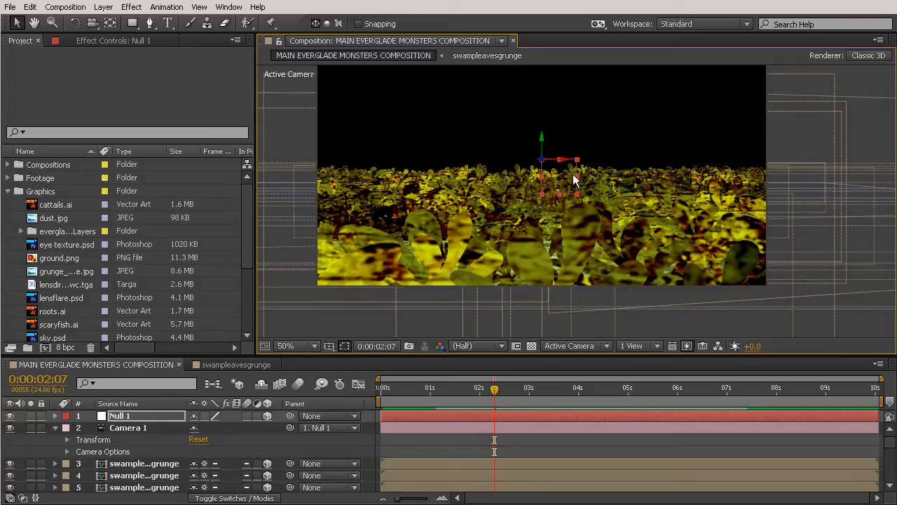
mouse_move(543, 176)
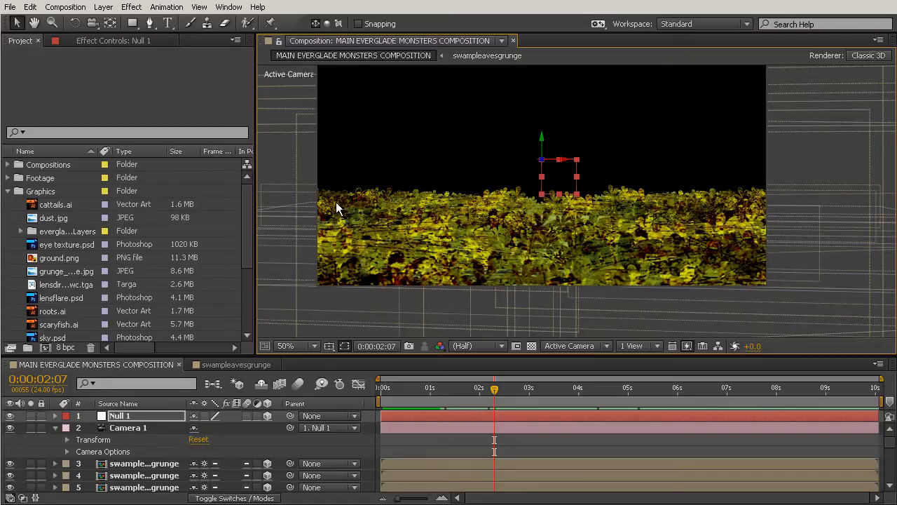
mouse_move(98, 23)
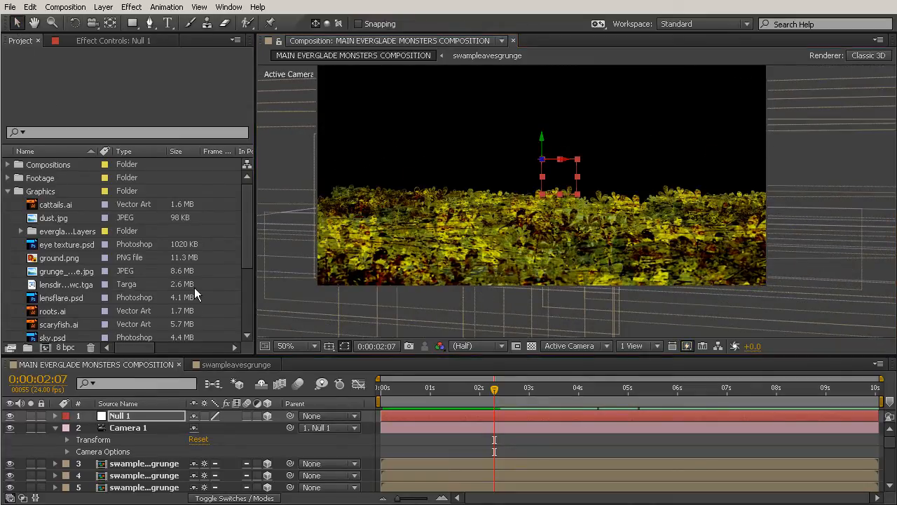
Step: Reveal the transform properties and keyframe Null 1 Position, ending at 640, 1152, 3190
click(57, 416)
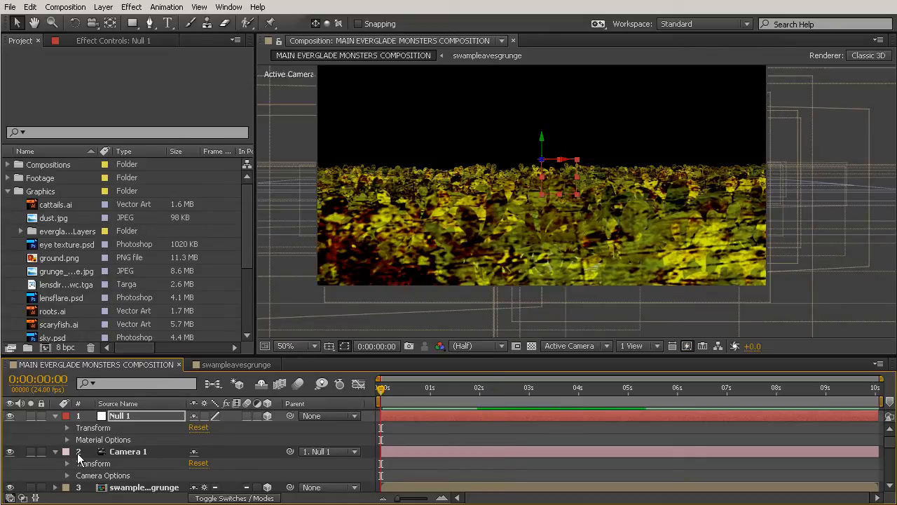
click(67, 427)
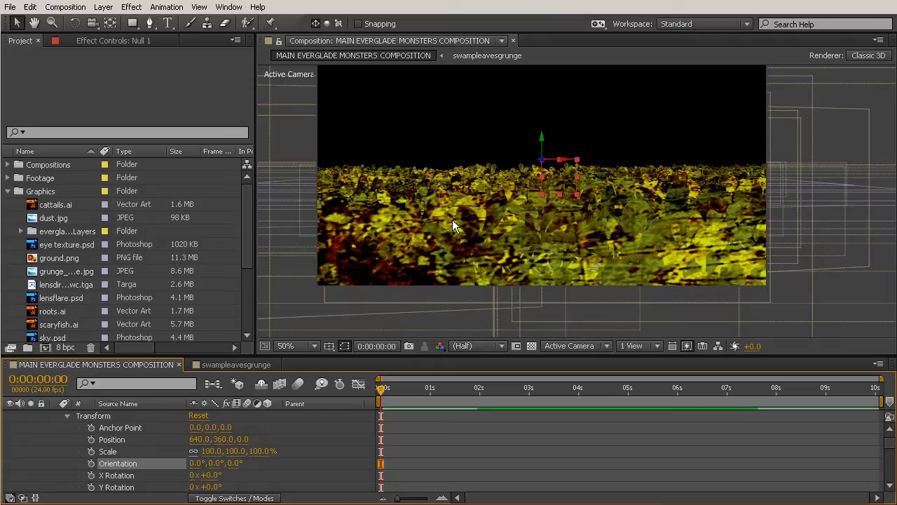
mouse_move(546, 163)
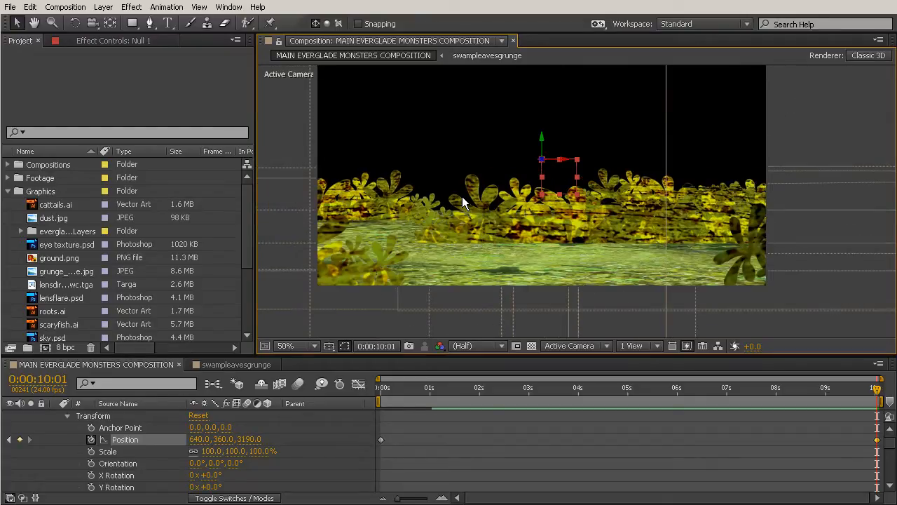
mouse_move(538, 175)
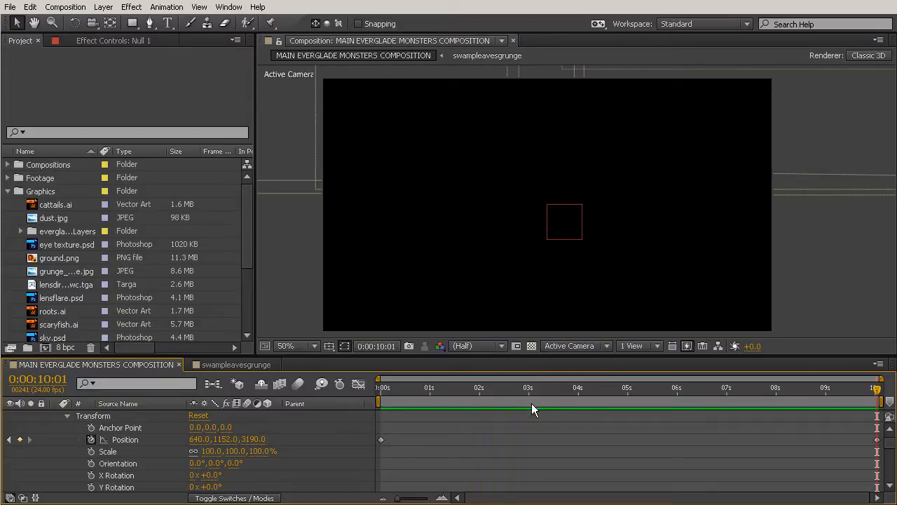
mouse_move(536, 409)
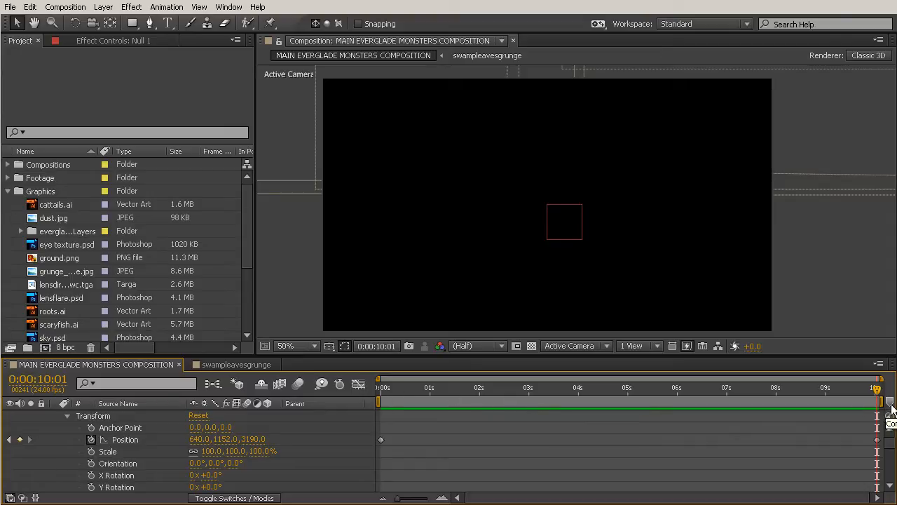
mouse_move(610, 393)
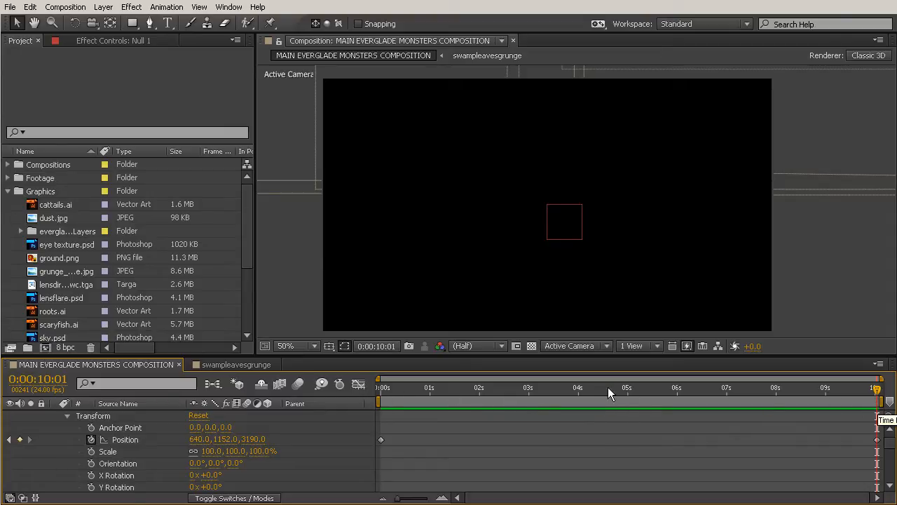
click(578, 388)
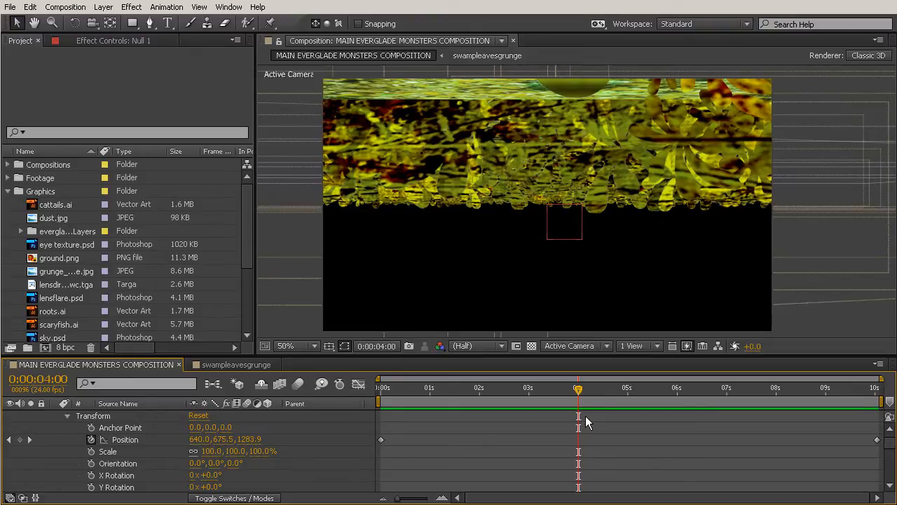
mouse_move(442, 380)
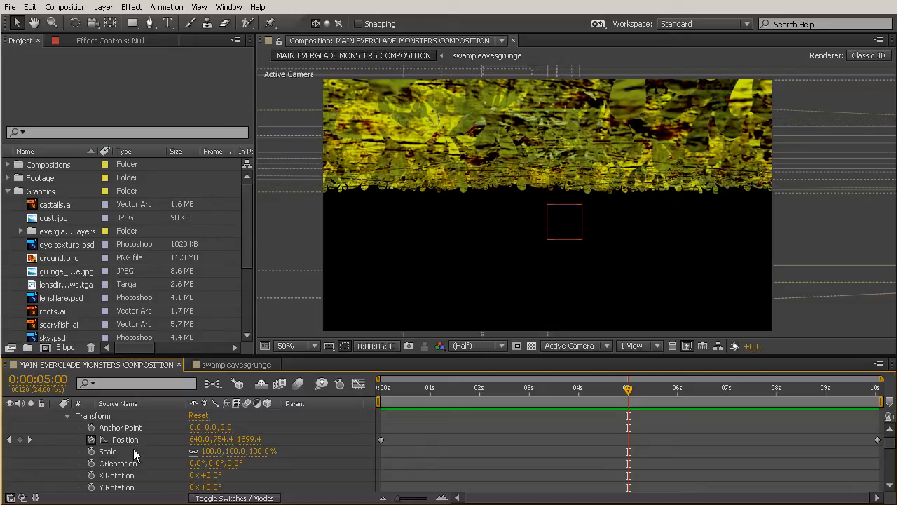
mouse_move(321, 478)
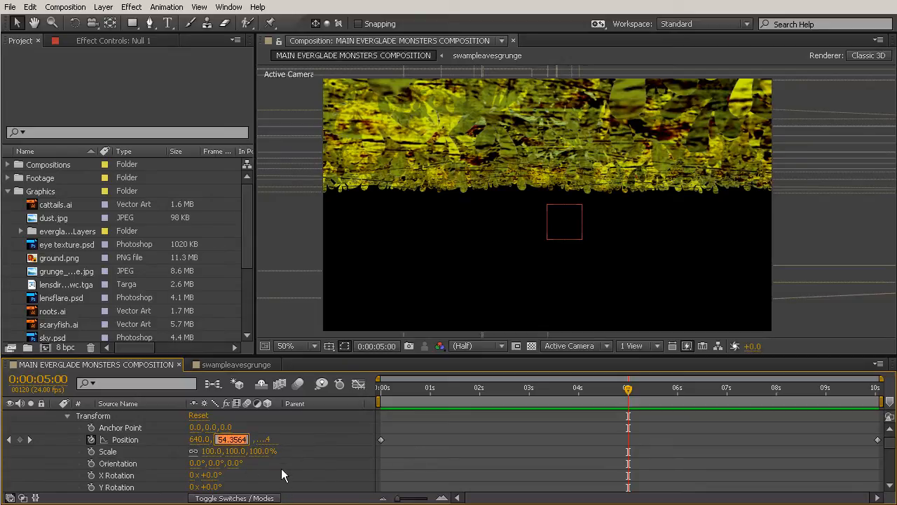
Step: Set Position Y to 360 at 5 seconds and scrub to preview the camera drop
text(360)
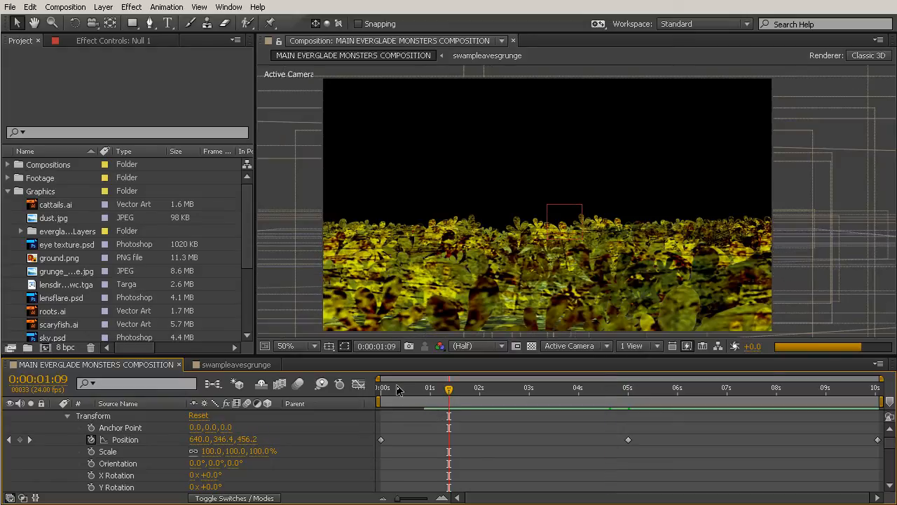
drag(449, 388, 398, 388)
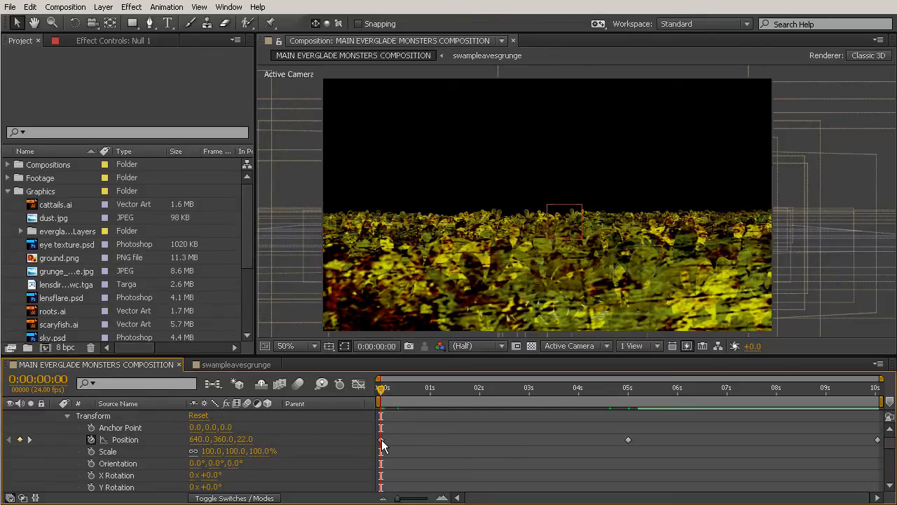
click(628, 388)
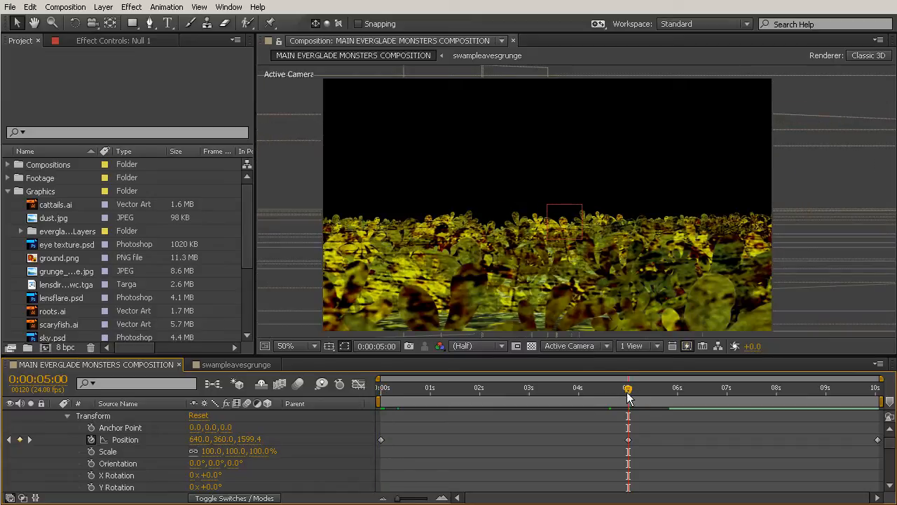
click(504, 388)
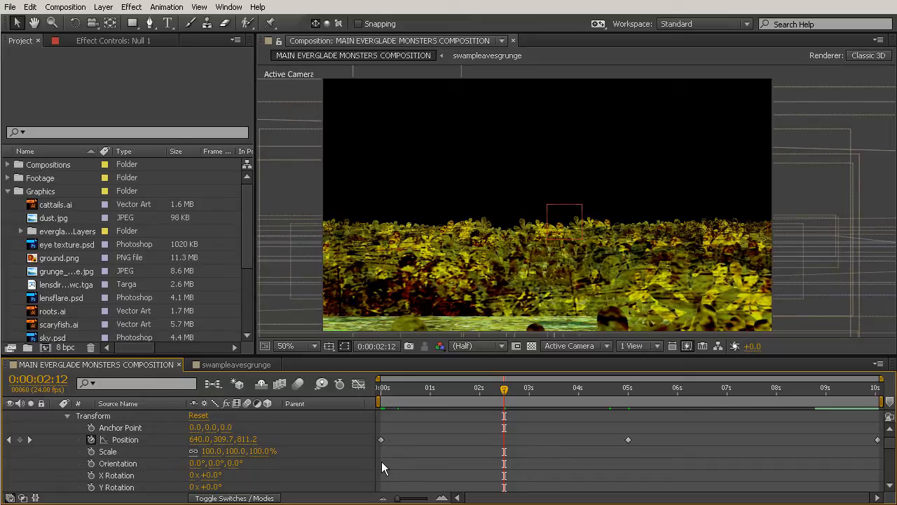
mouse_move(360, 431)
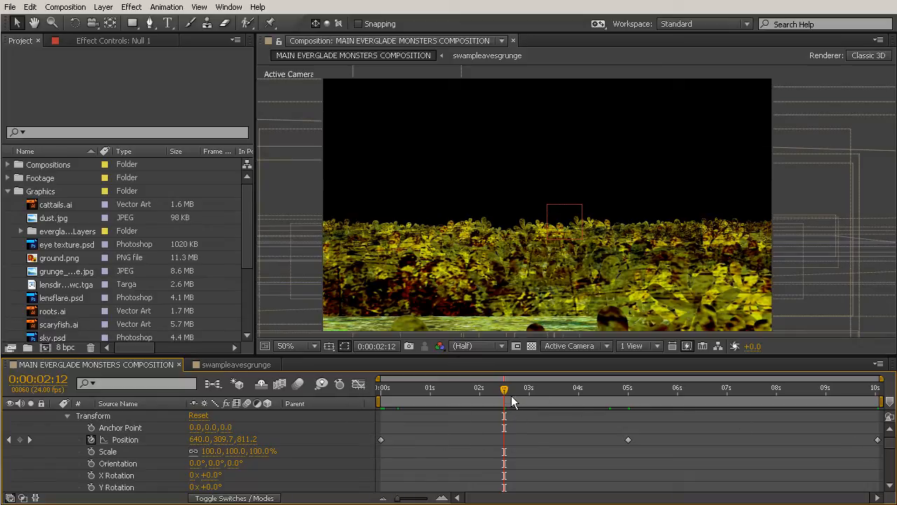
mouse_move(641, 400)
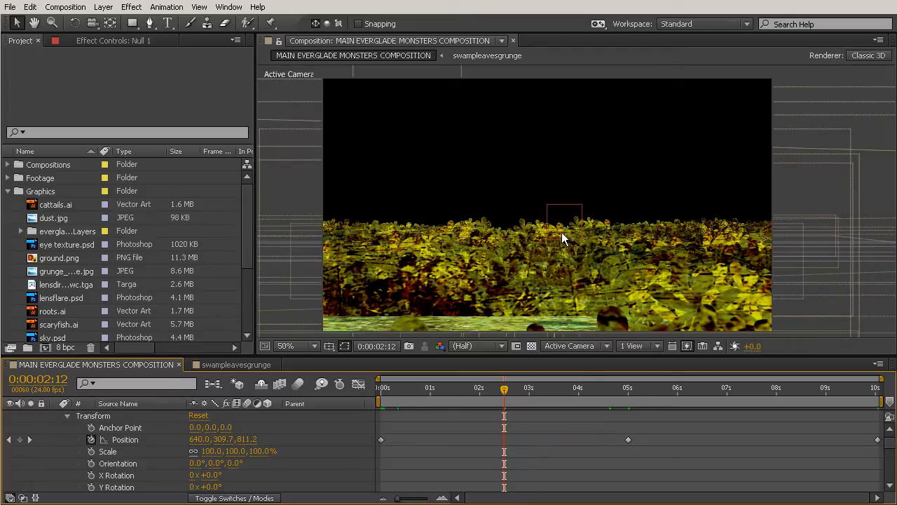
mouse_move(644, 345)
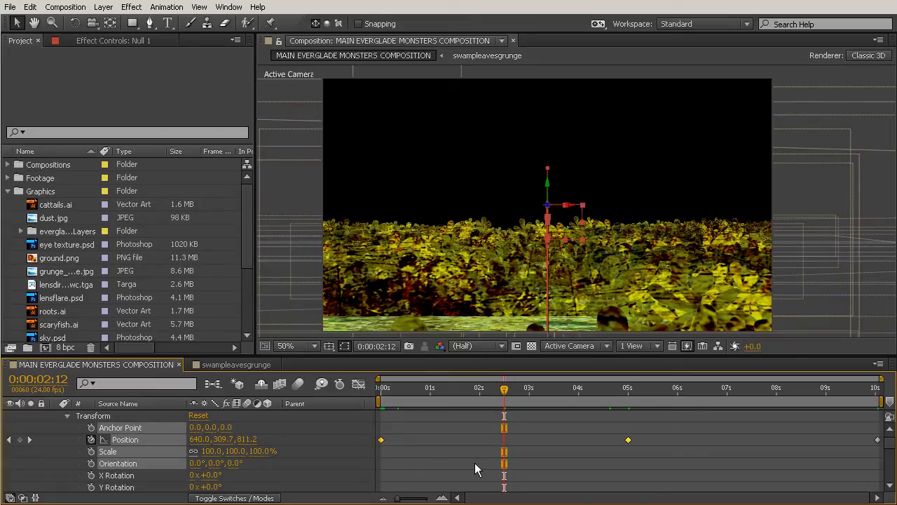
Step: Set Spatial Interpolation of Null 1's Position keyframes to Linear
right_click(627, 438)
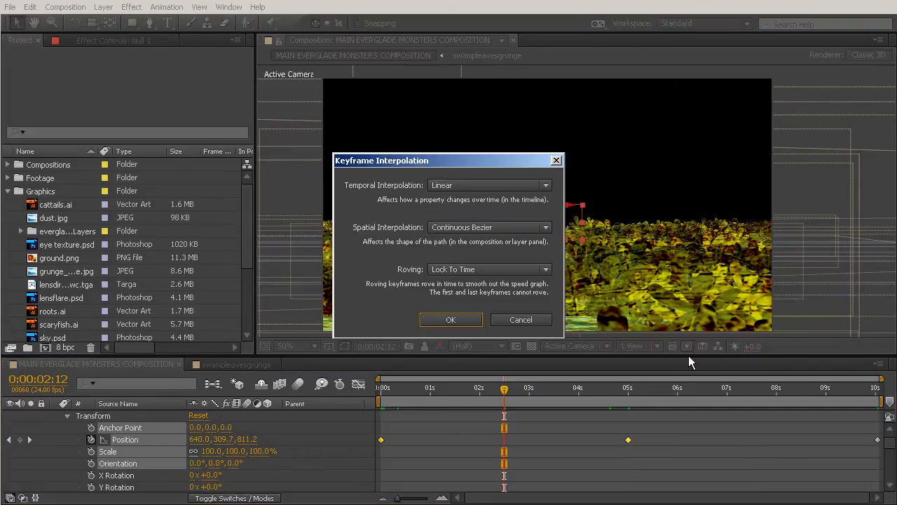
mouse_move(502, 214)
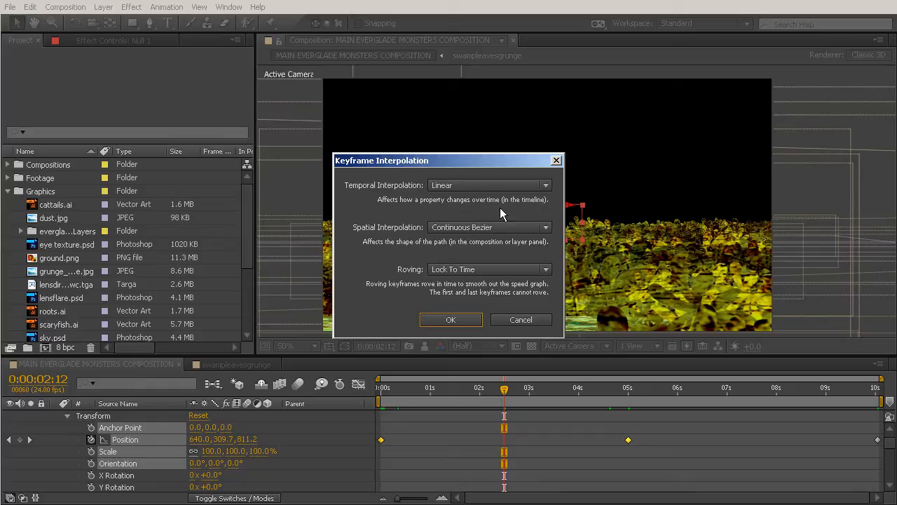
mouse_move(515, 233)
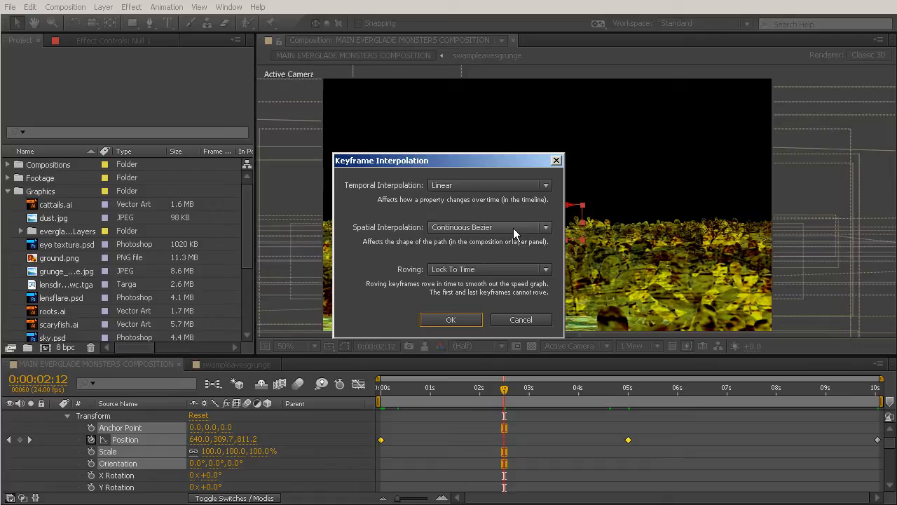
click(450, 260)
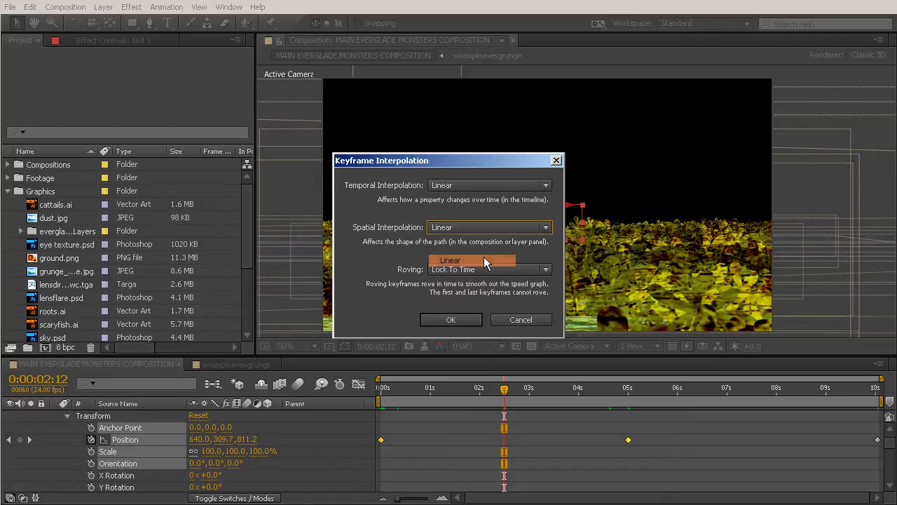
click(451, 320)
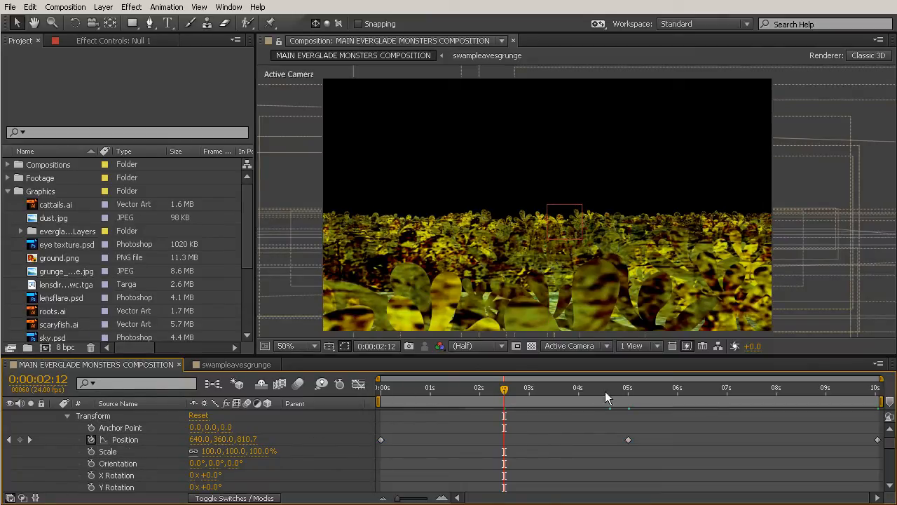
mouse_move(396, 400)
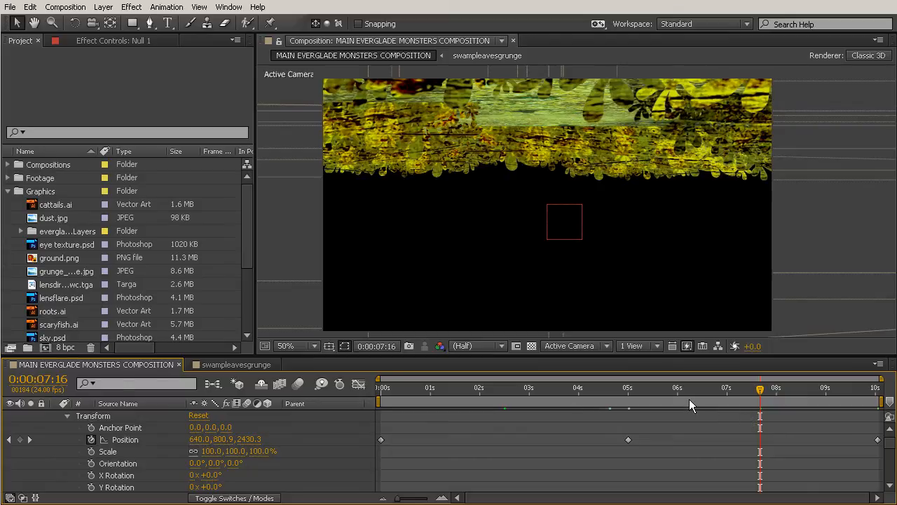
mouse_move(737, 336)
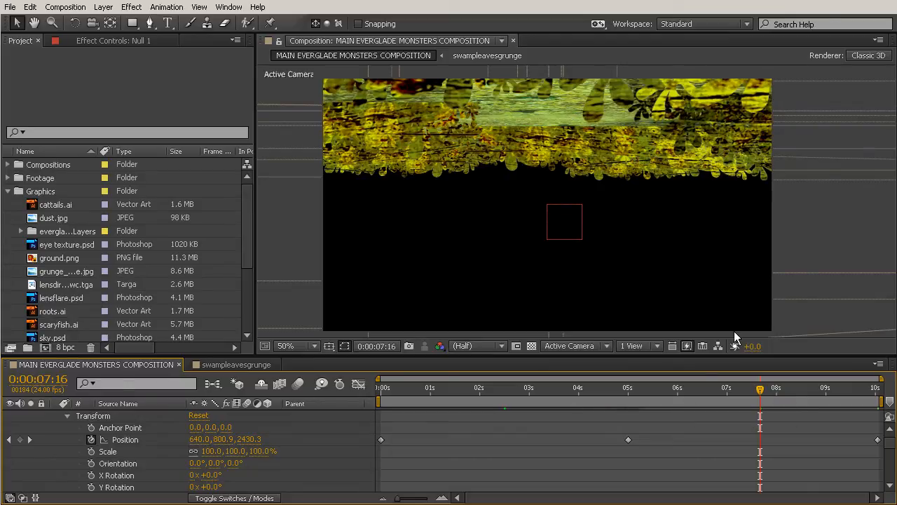
mouse_move(735, 316)
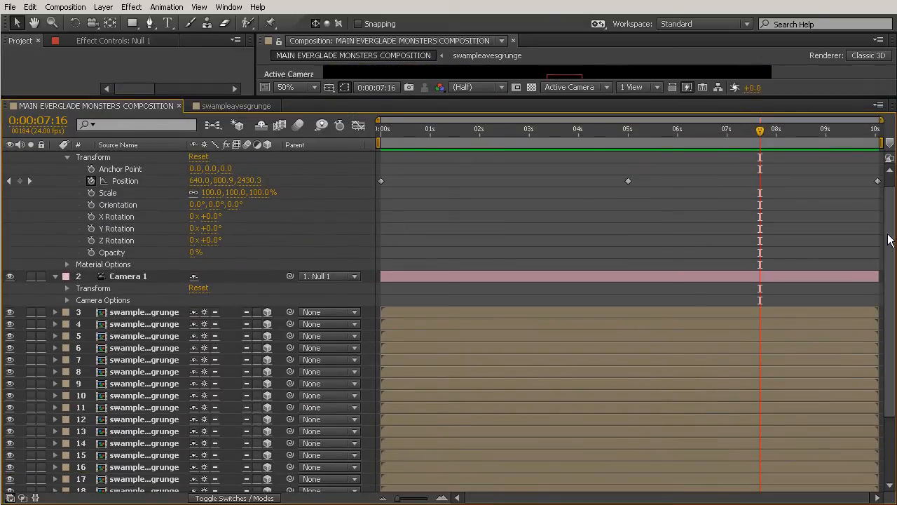
scroll(down, 3)
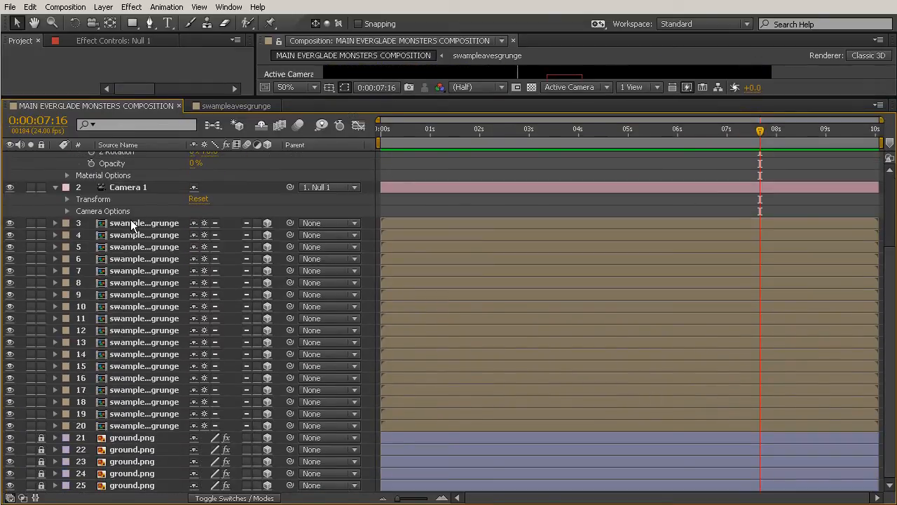
mouse_move(421, 262)
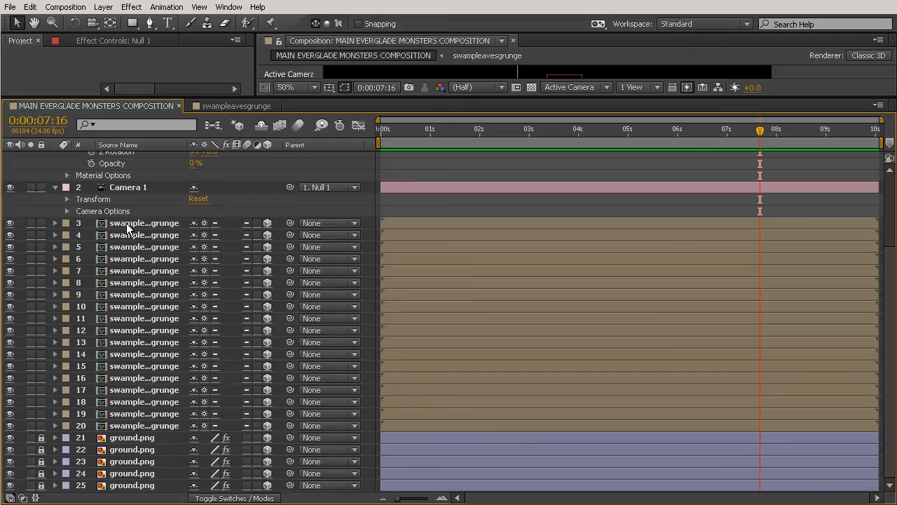
mouse_move(126, 389)
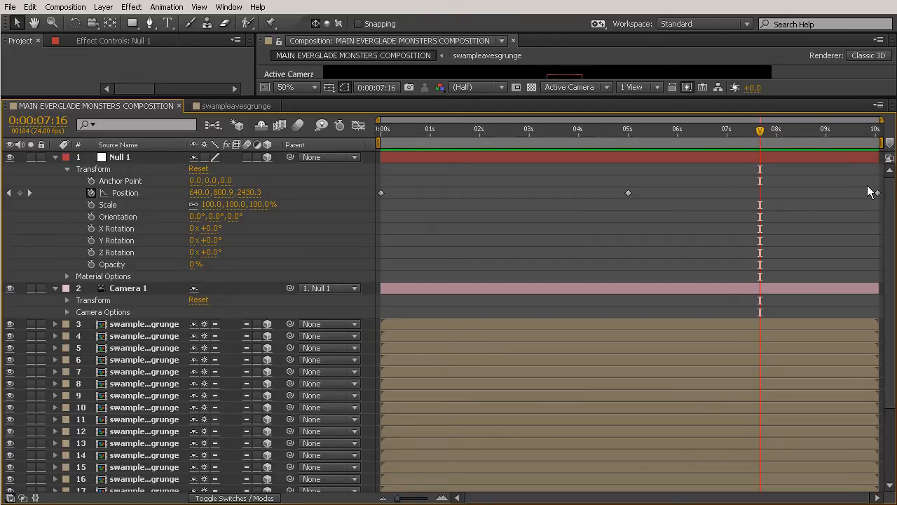
scroll(down, 3)
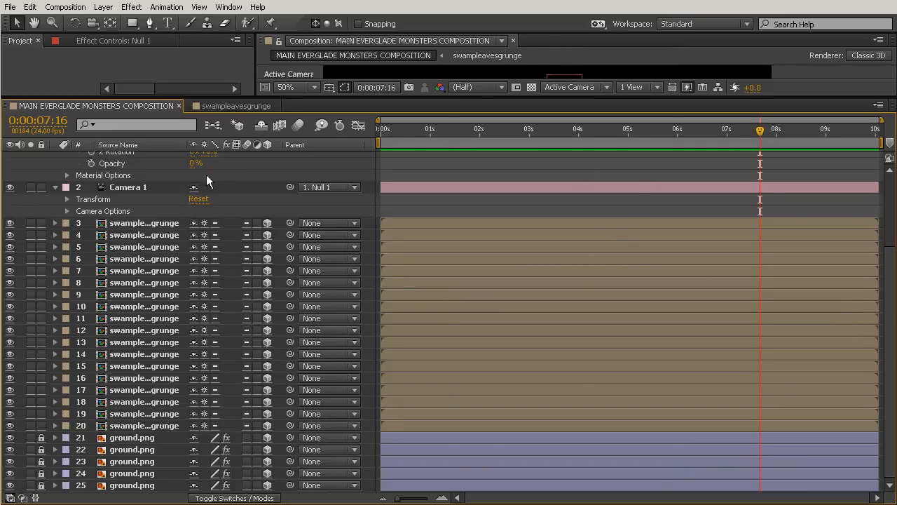
mouse_move(176, 259)
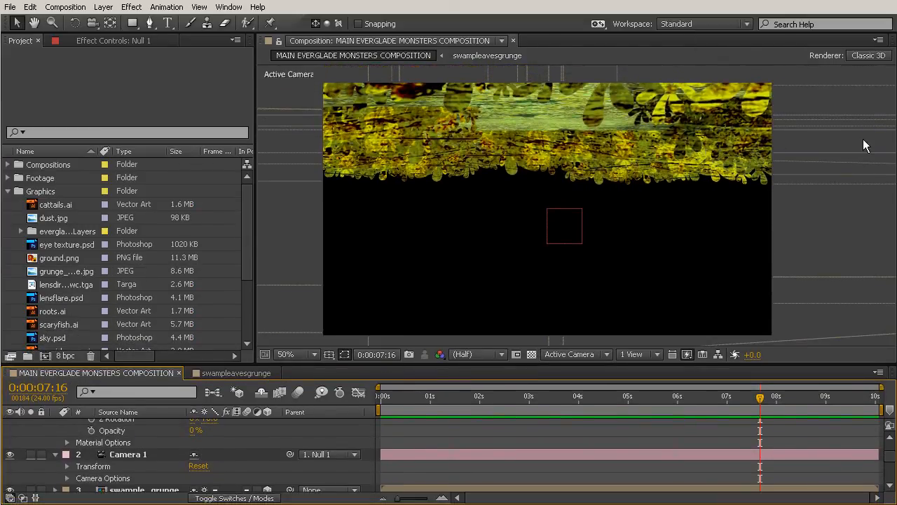
mouse_move(879, 138)
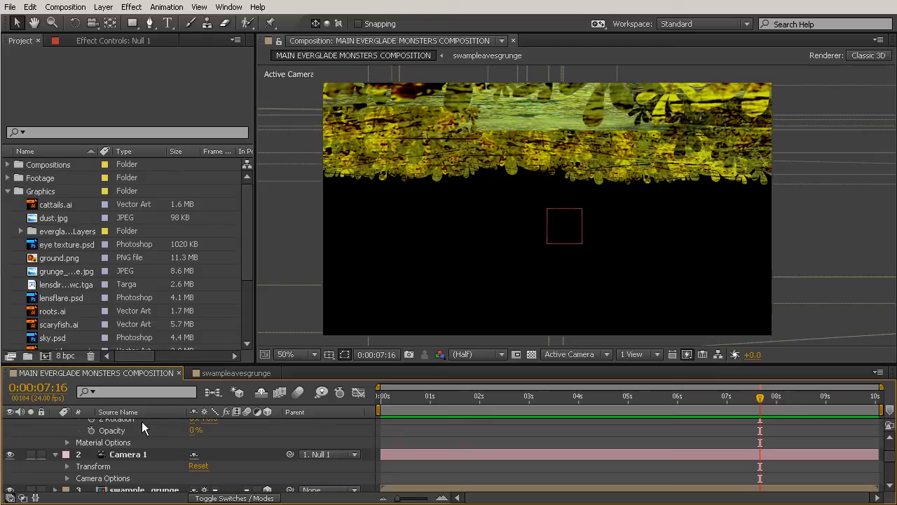
mouse_move(298, 384)
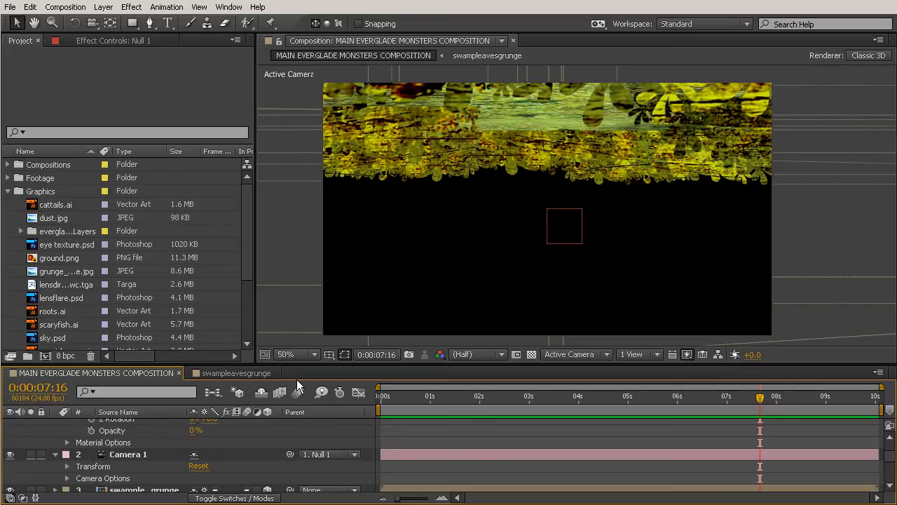